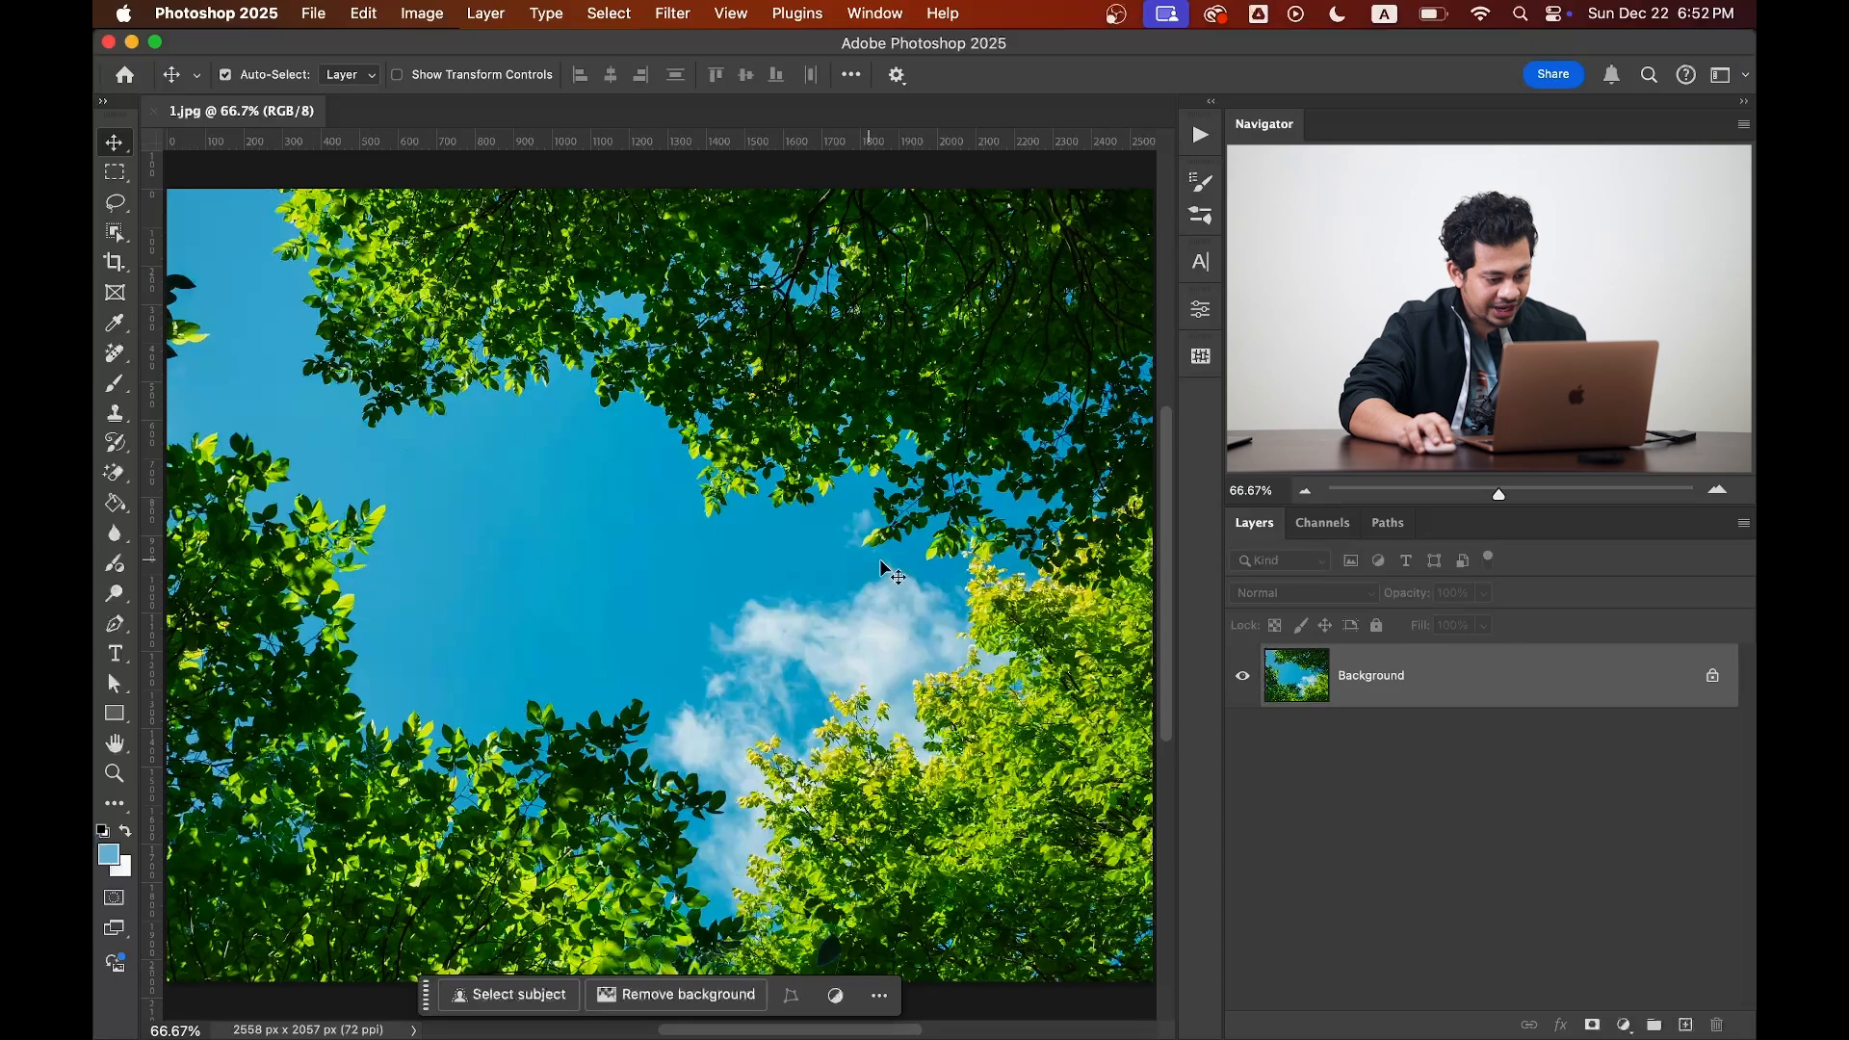
mouse_move(854, 553)
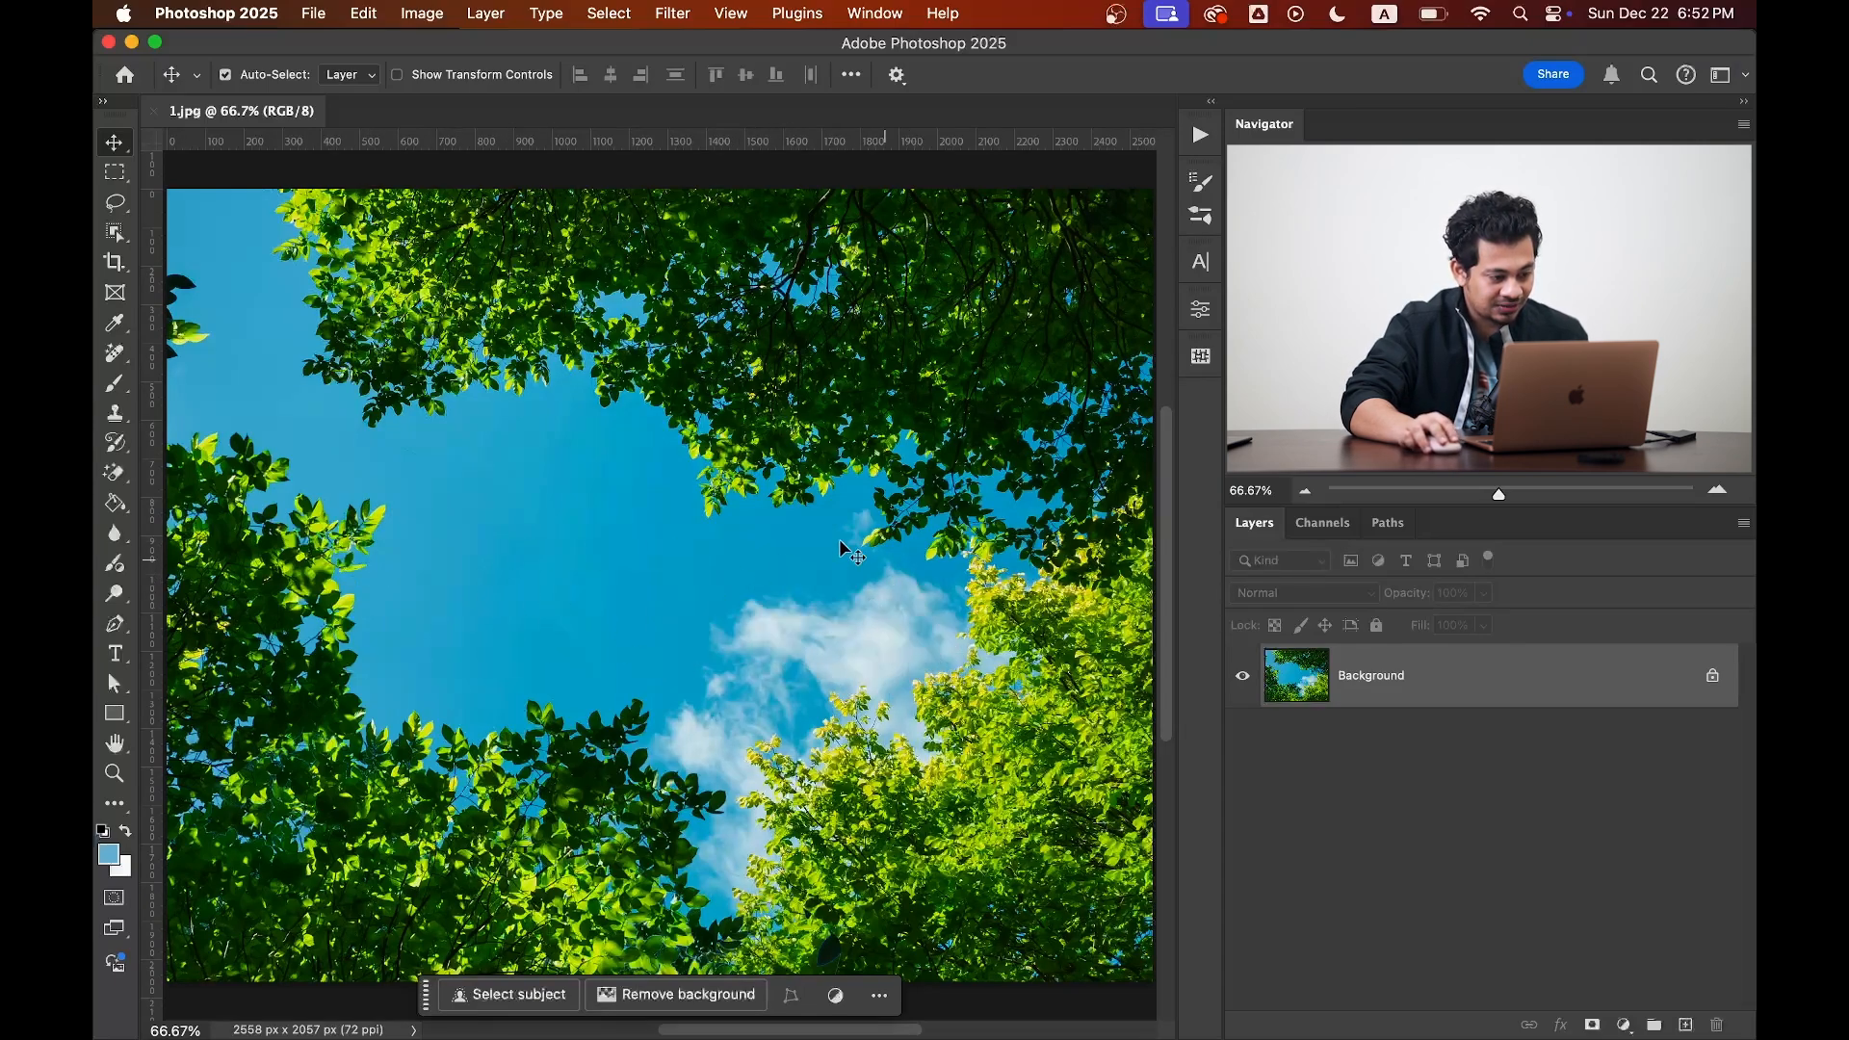
Place black TEXT and BLEND lettering on two lines over the sky at 362 pt.
left_click(114, 653)
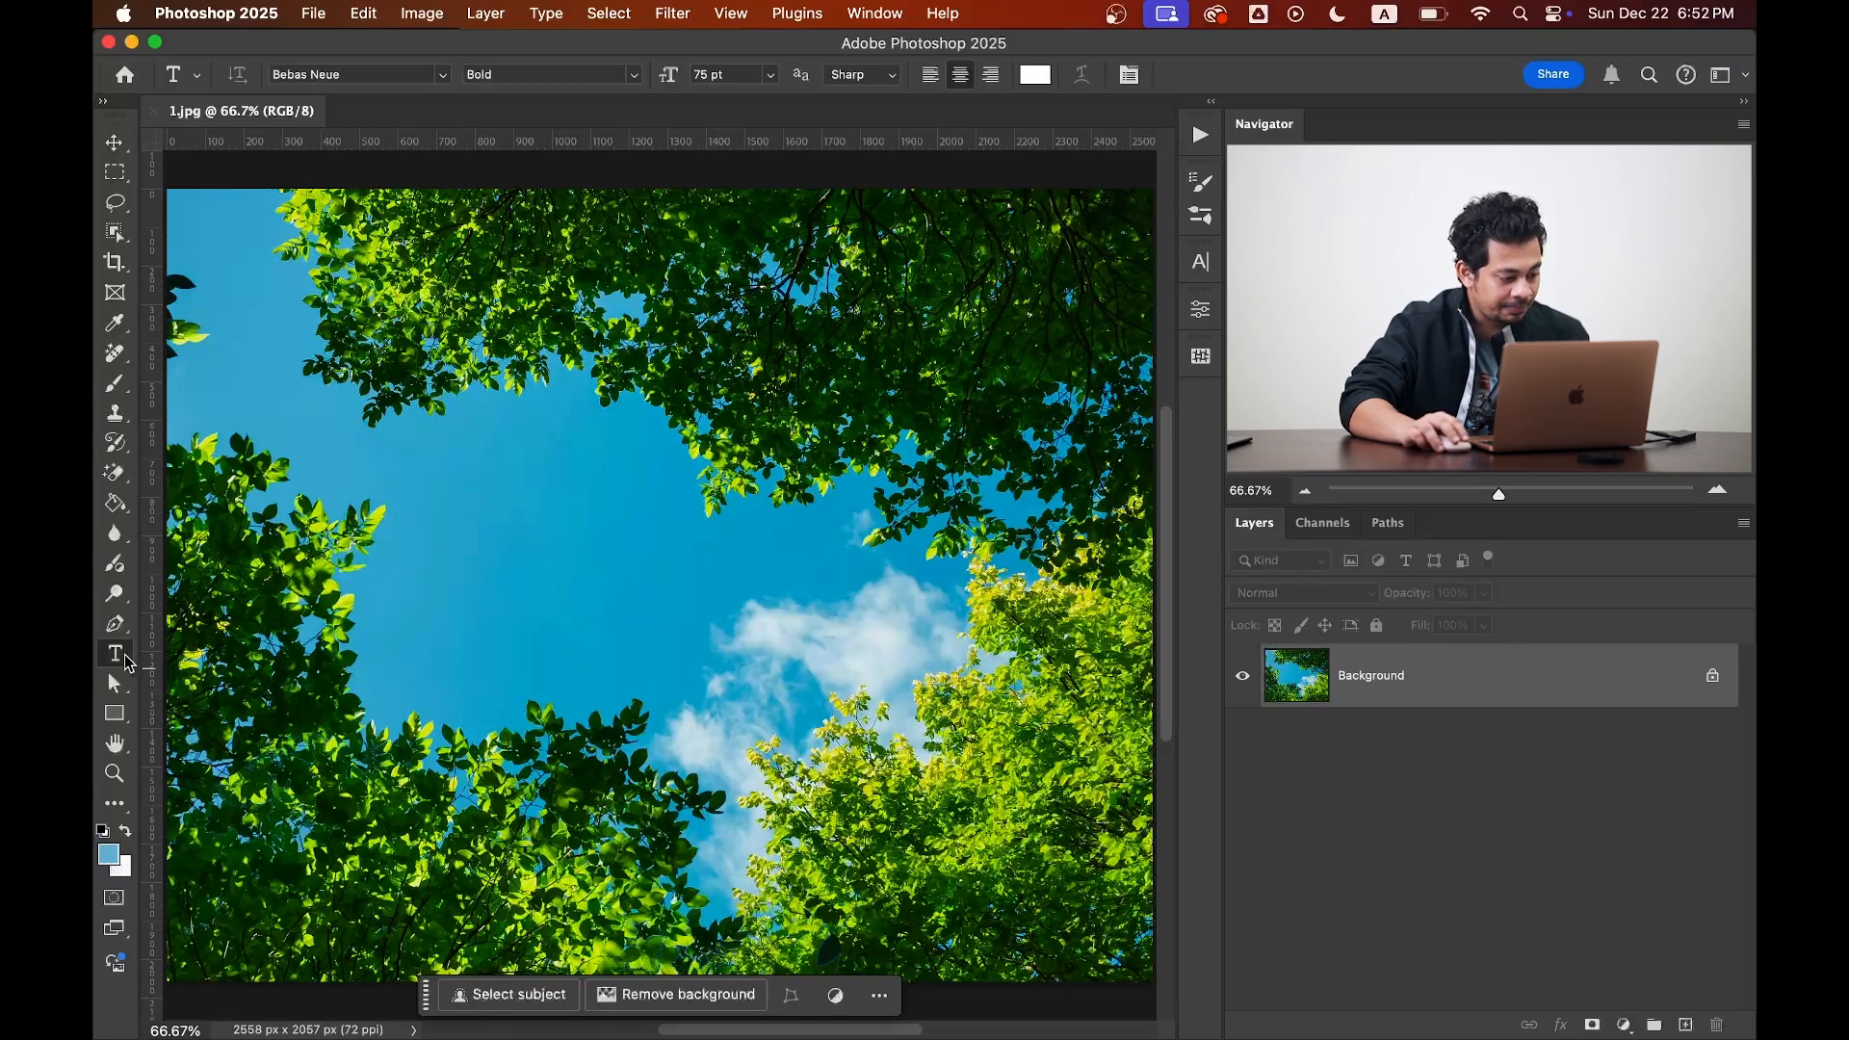
left_click(528, 585)
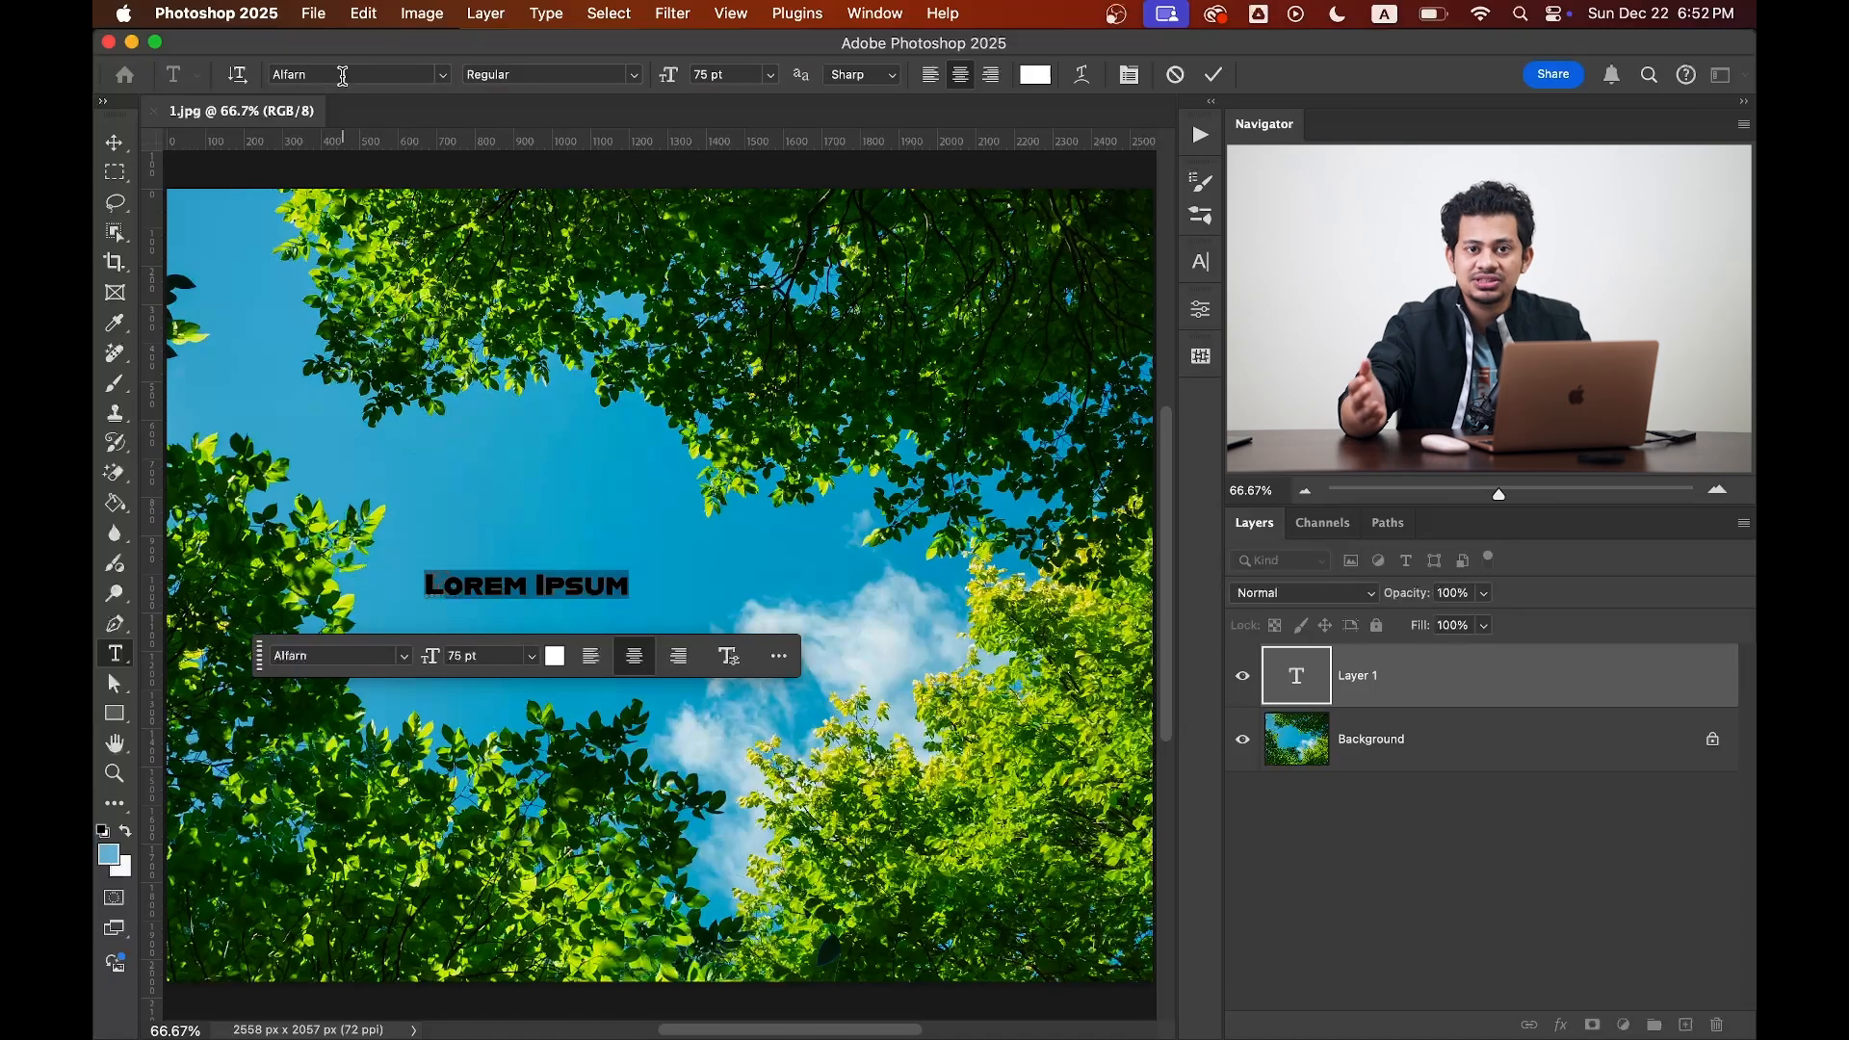
mouse_move(343, 75)
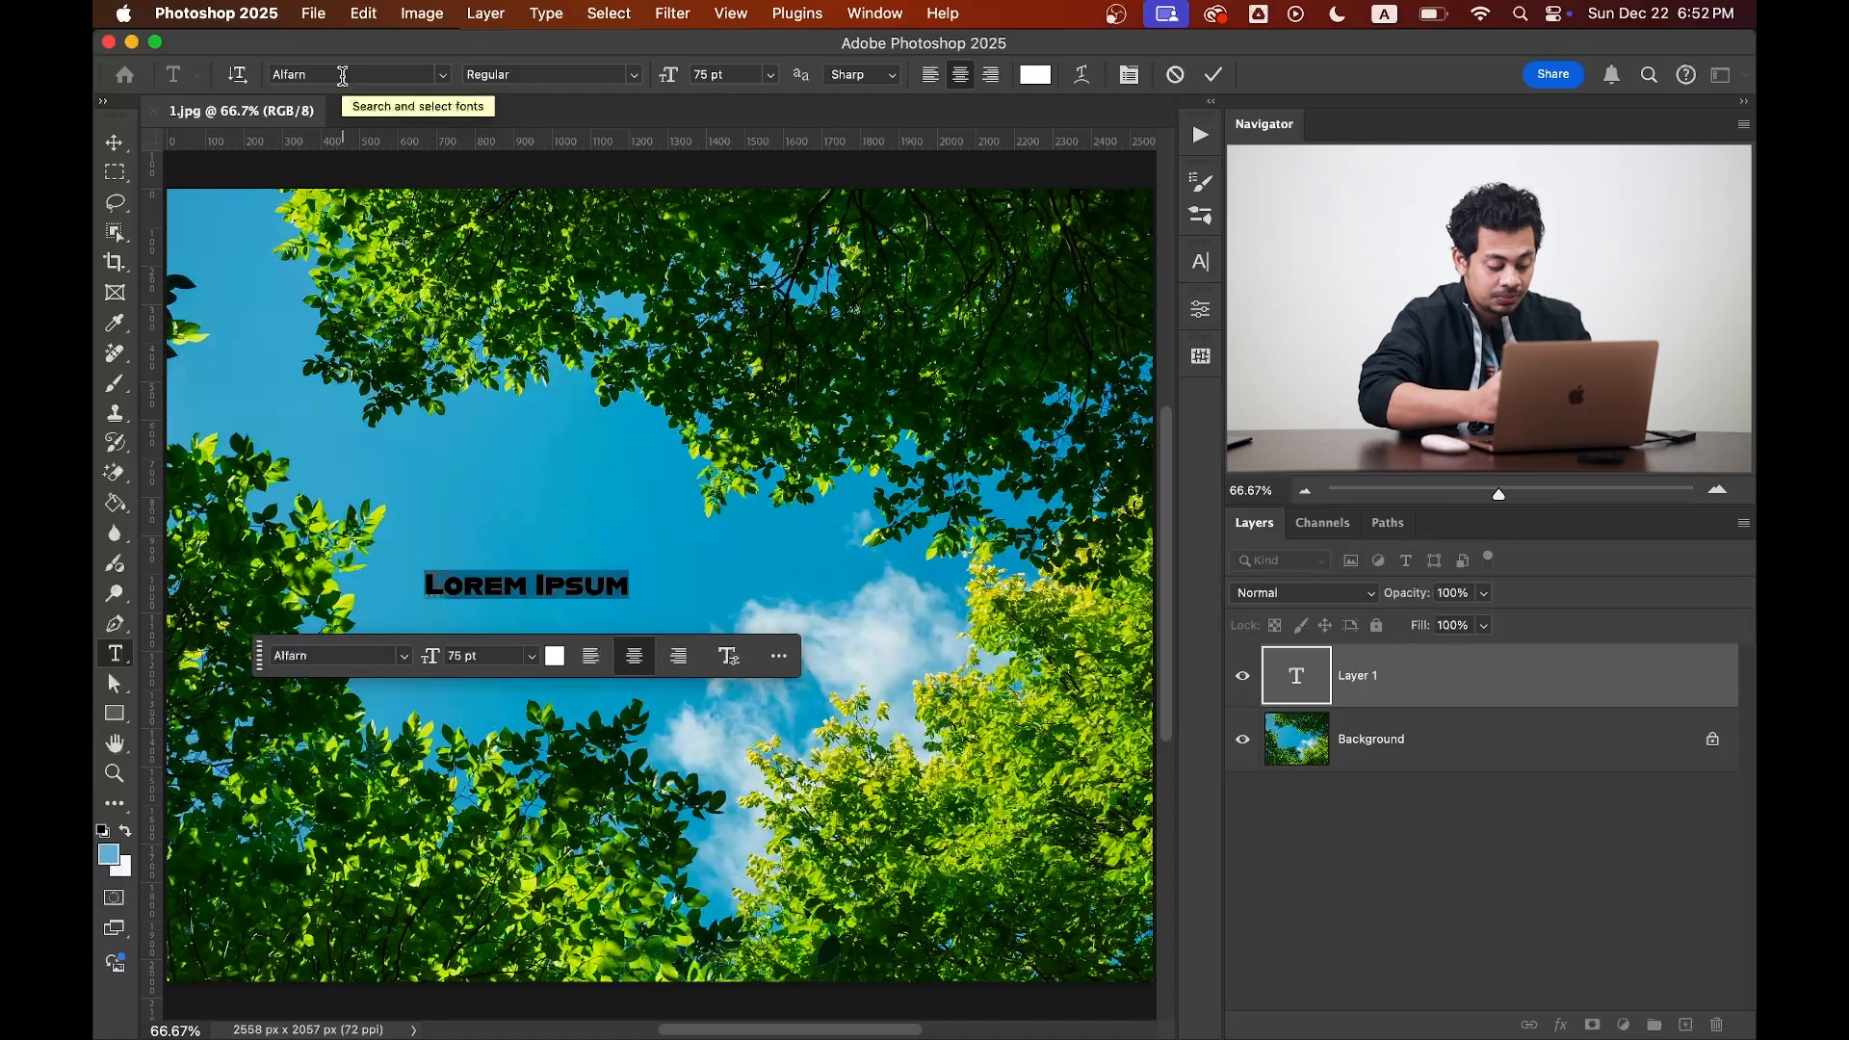
type("TEXT")
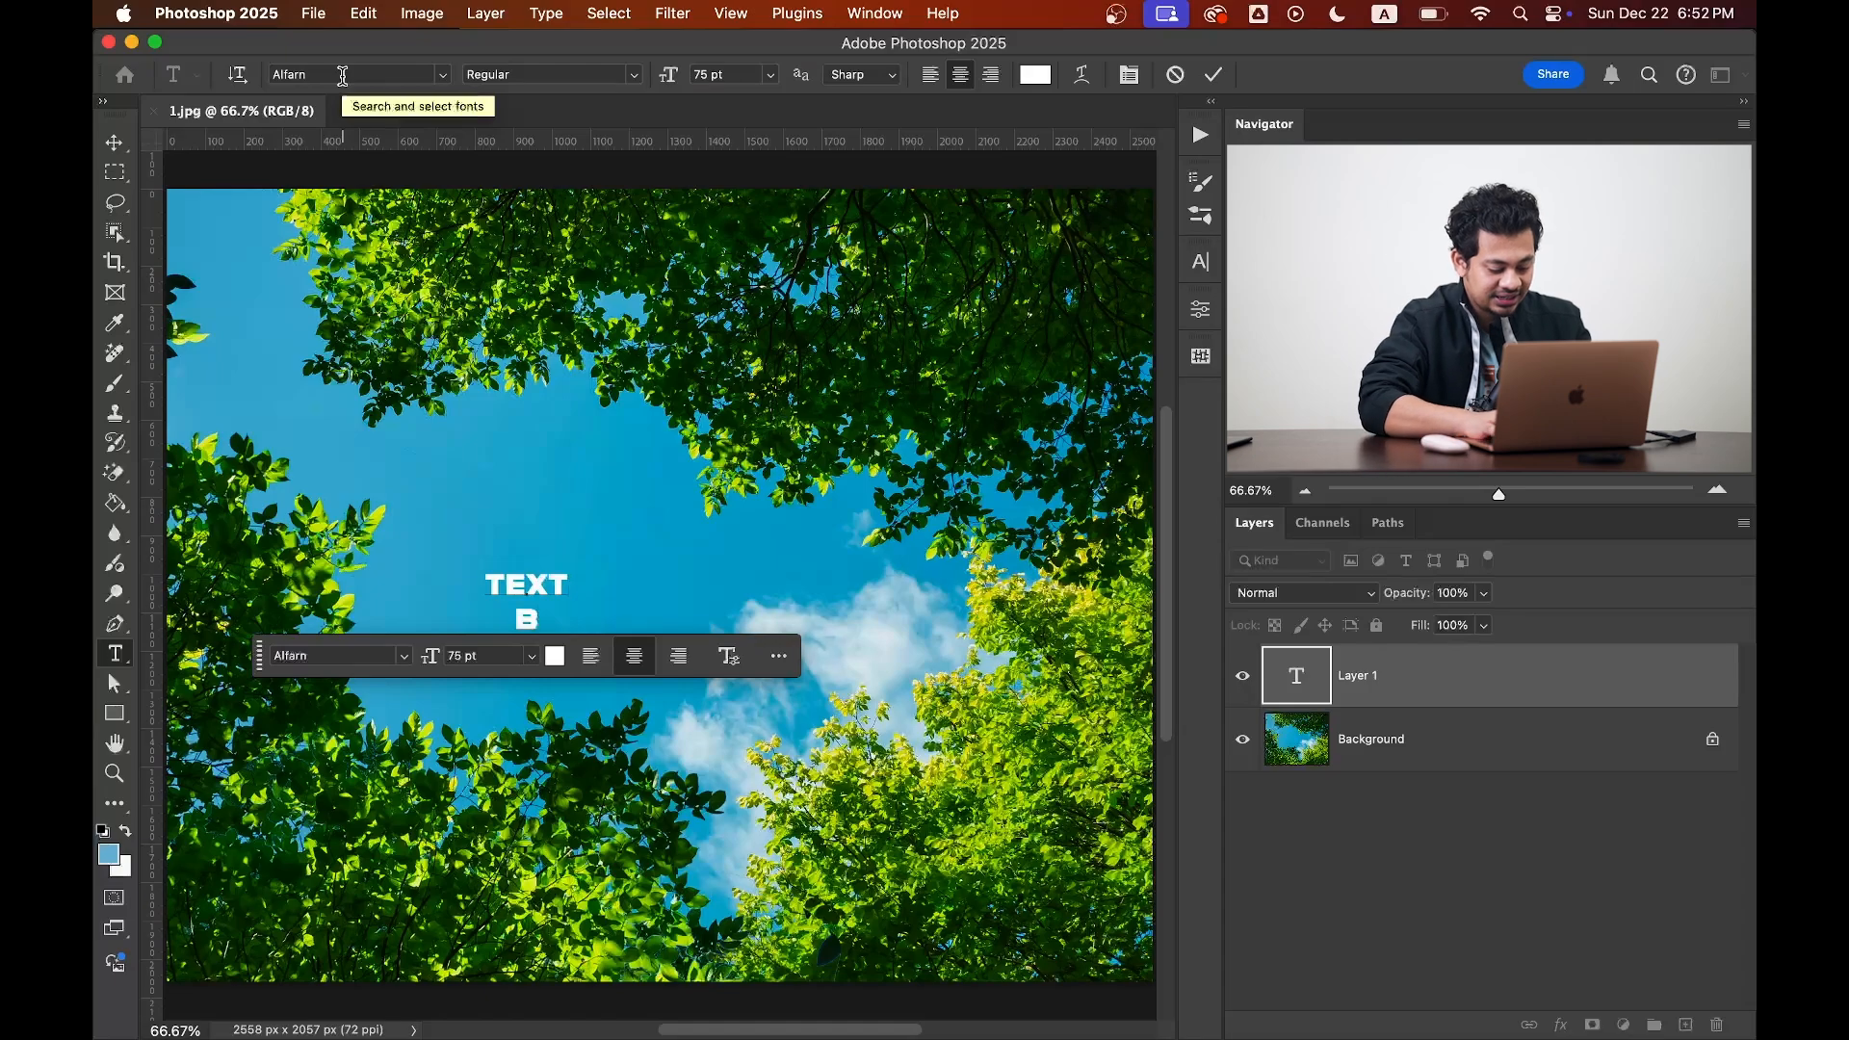
type("LEND")
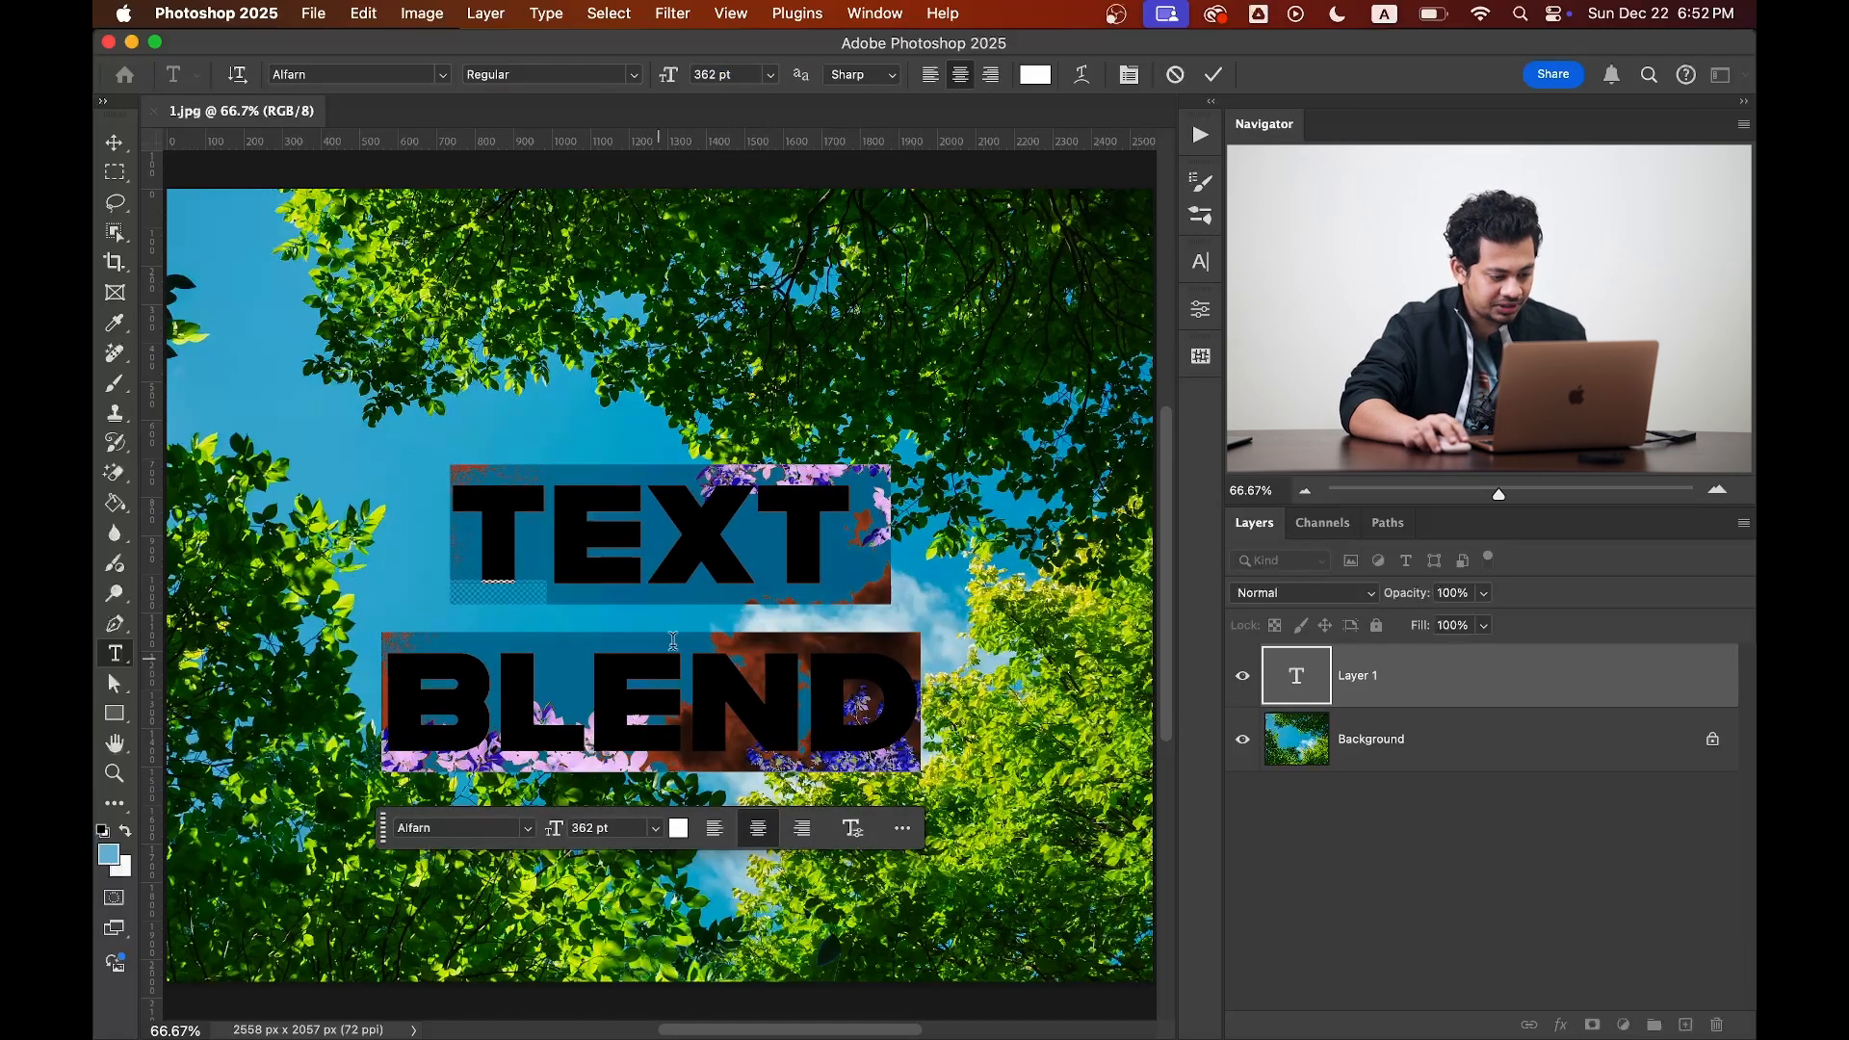
Set the lettering white with 273 pt leading and scale it to about 125%.
left_click(1196, 260)
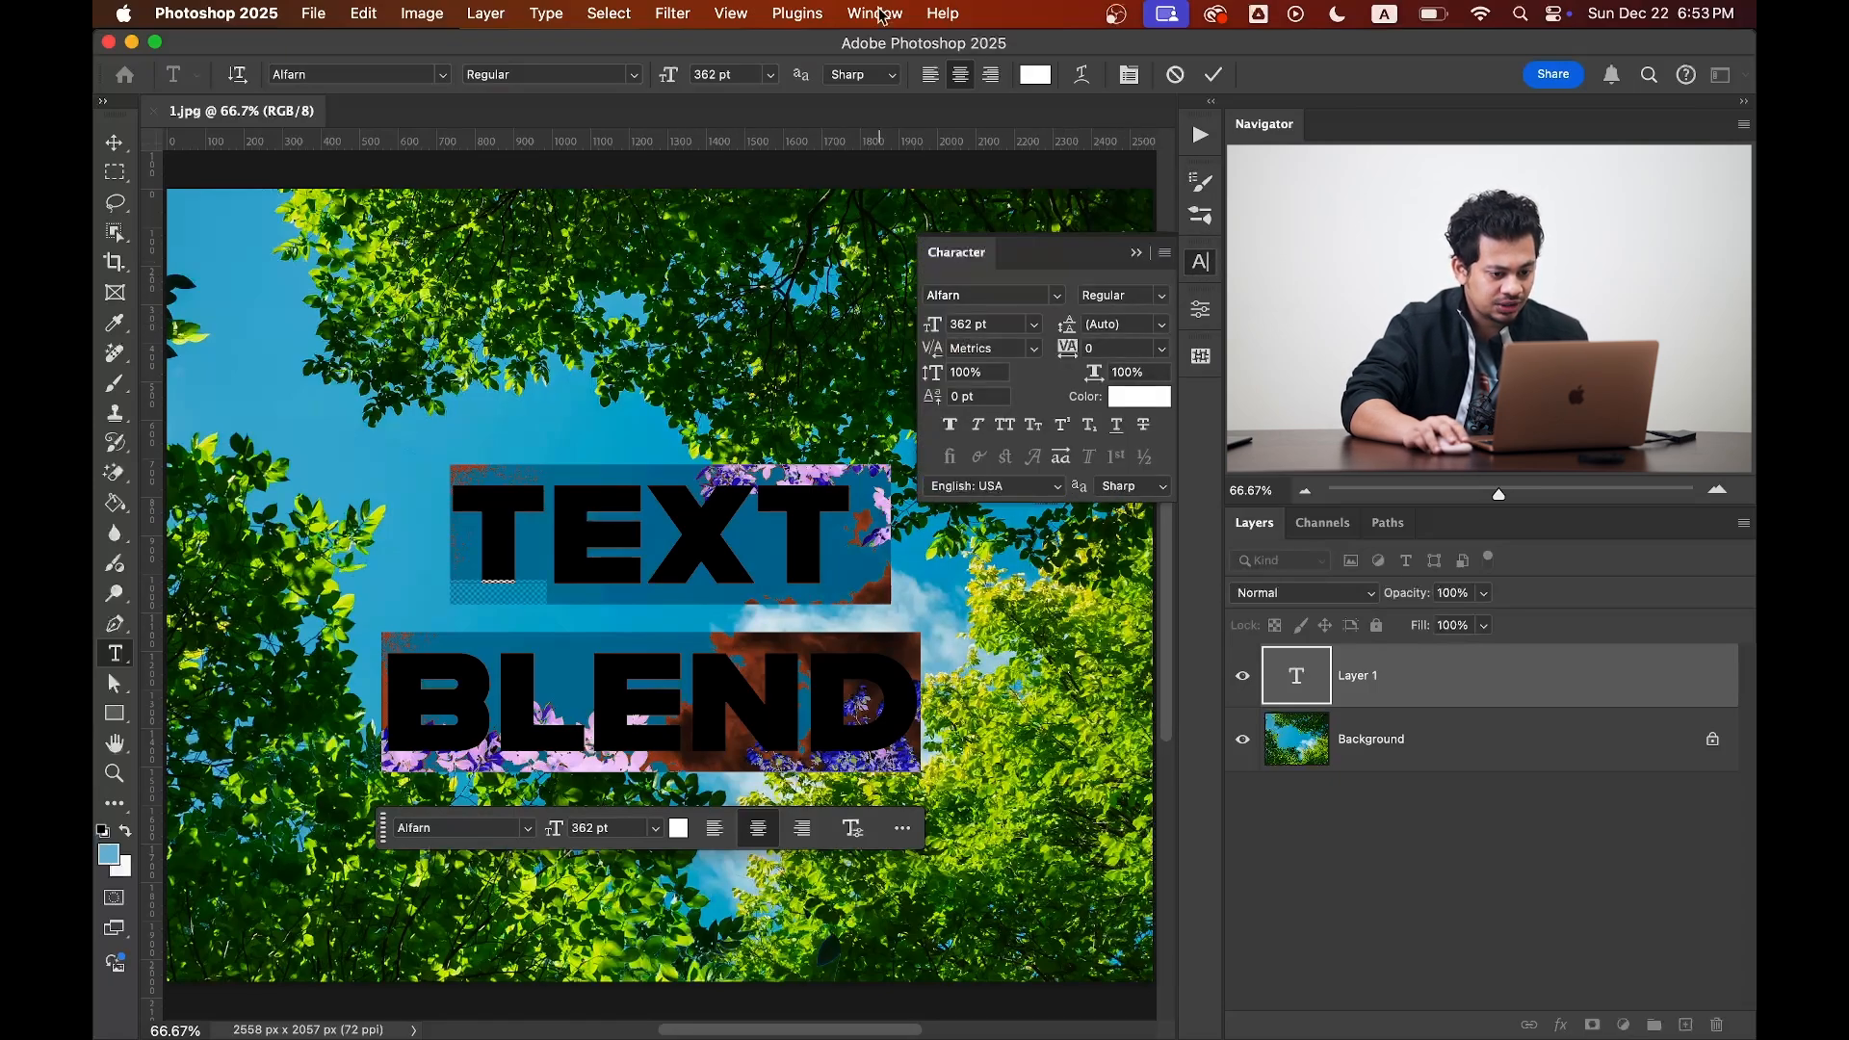
left_click(874, 13)
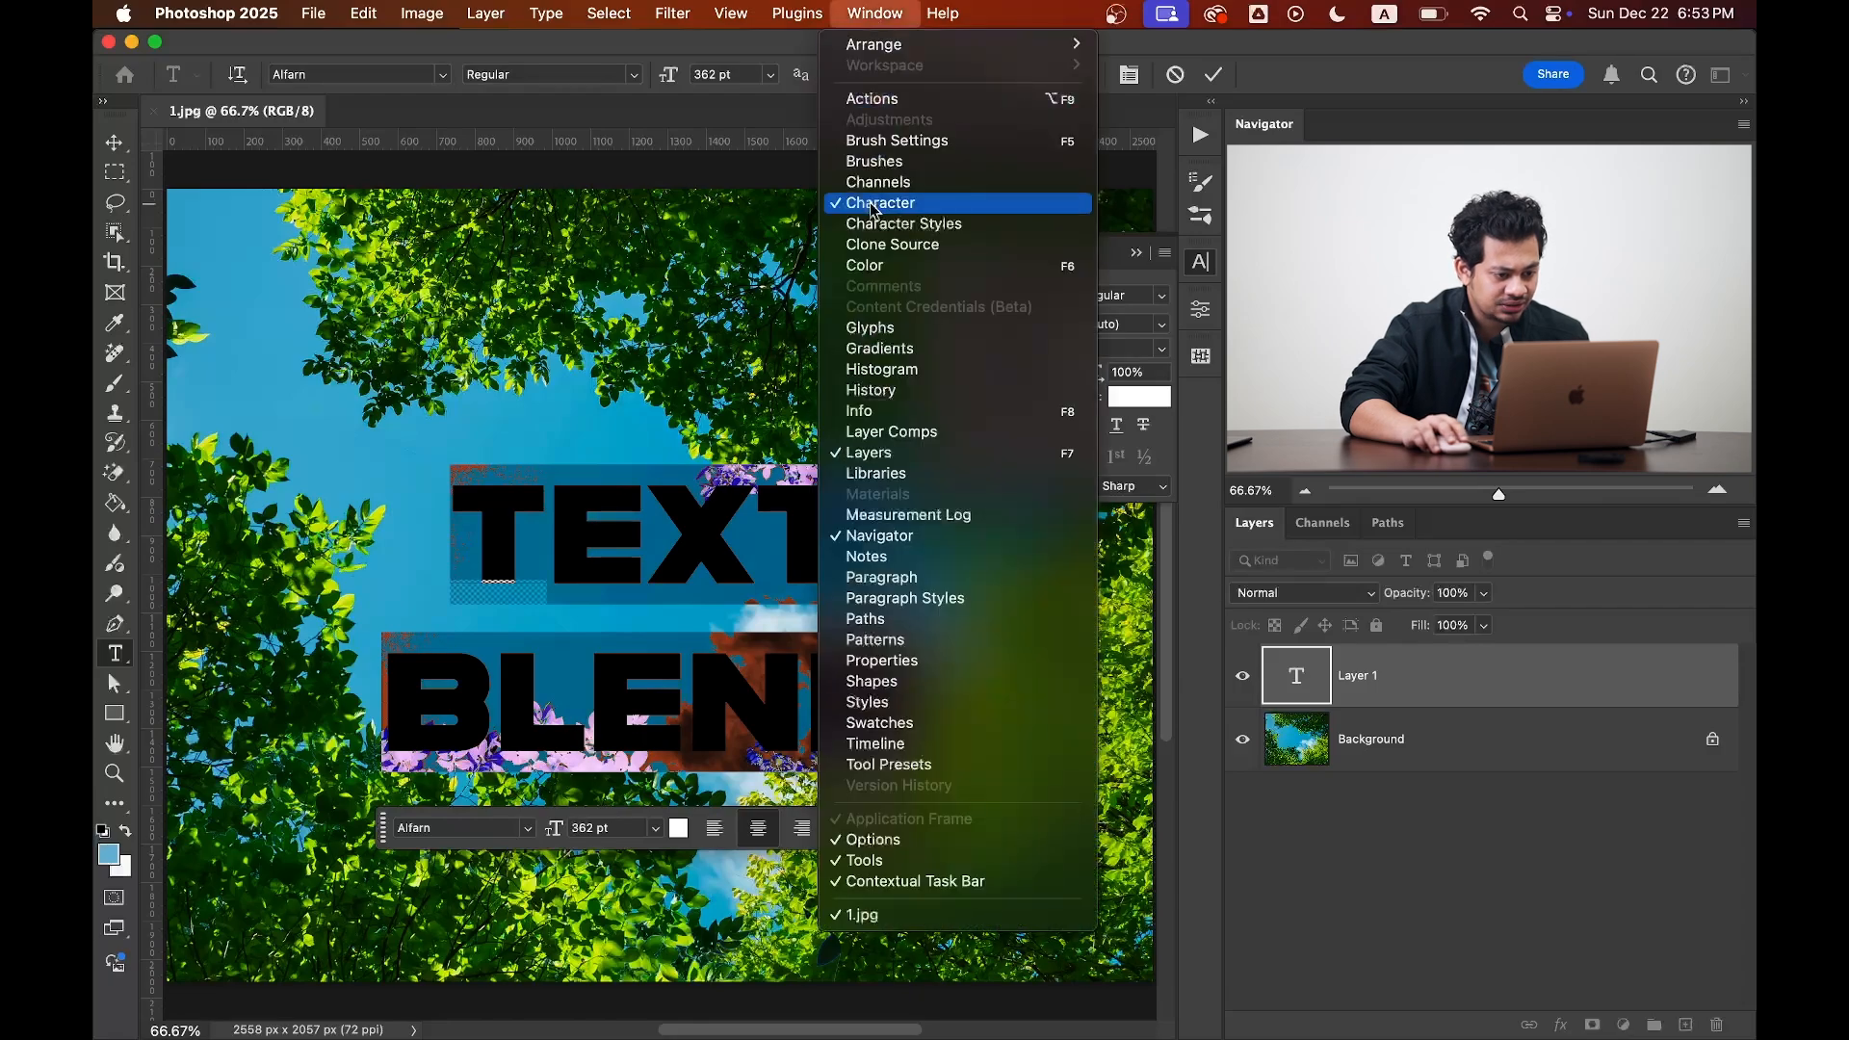
left_click(880, 203)
type("273")
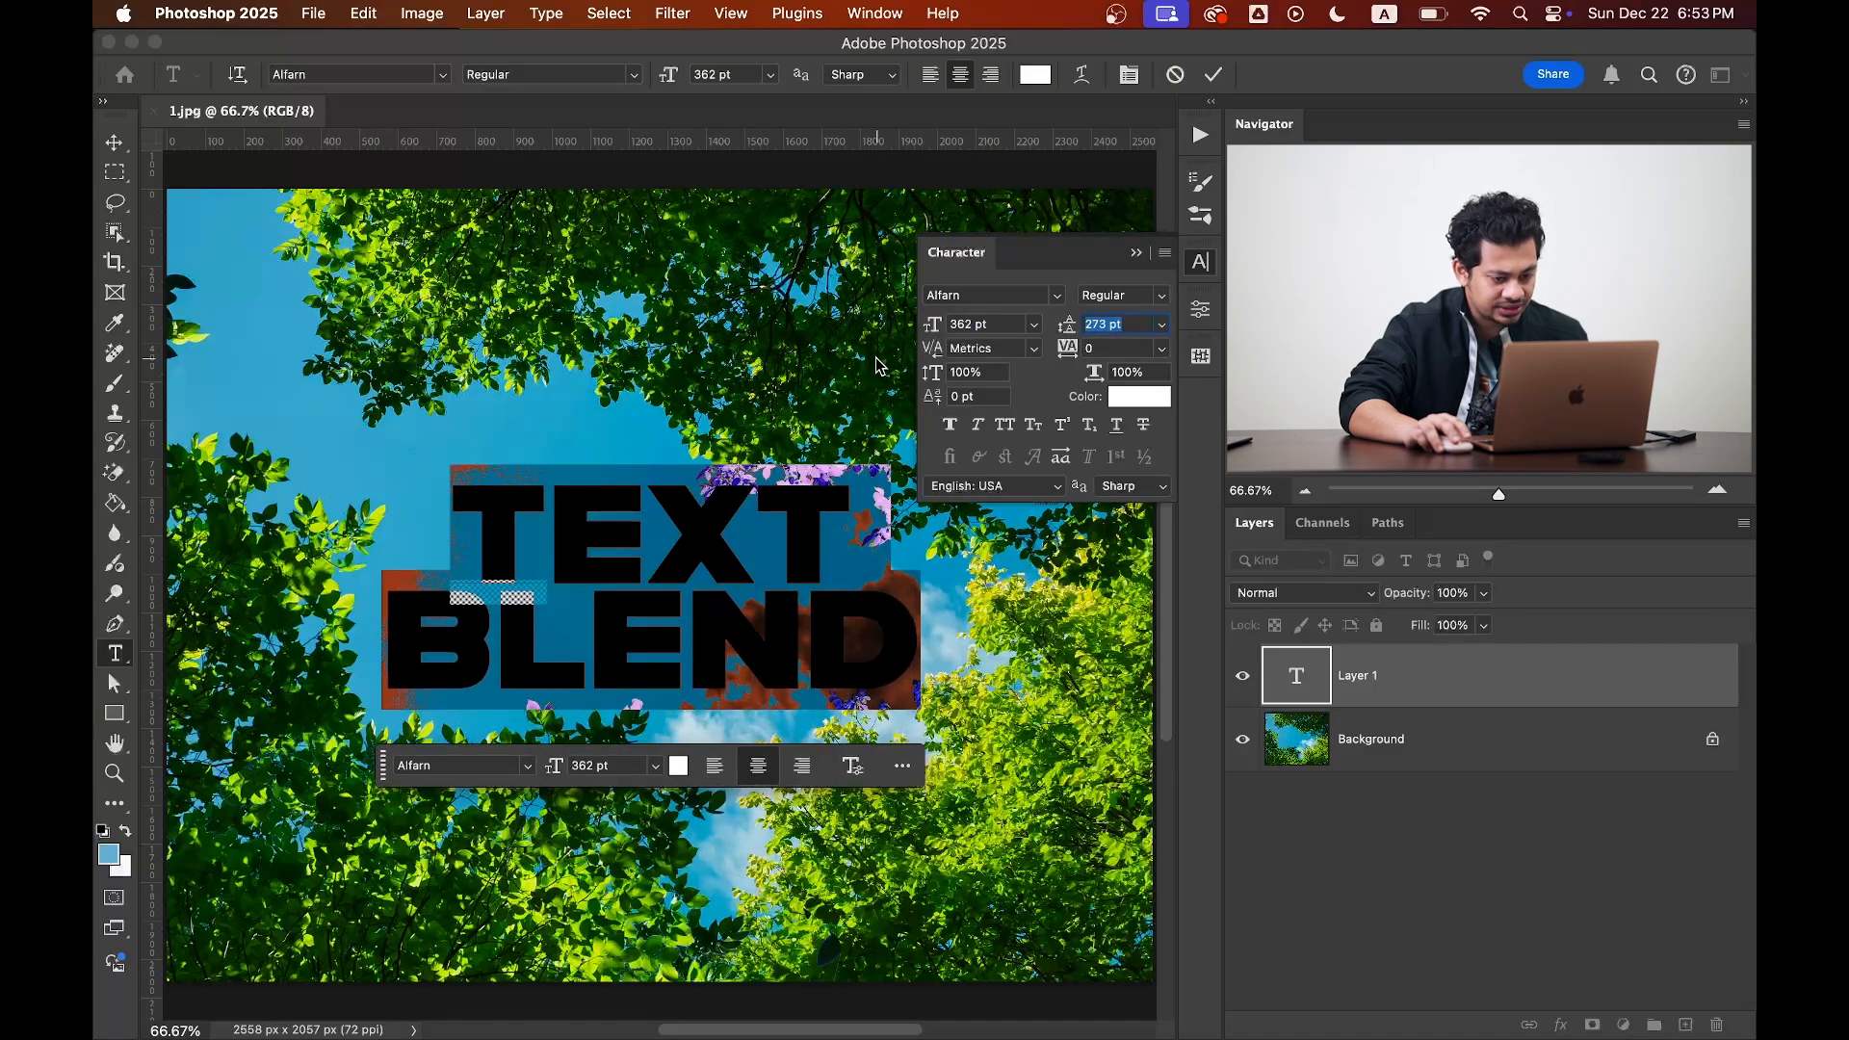
left_click(1214, 76)
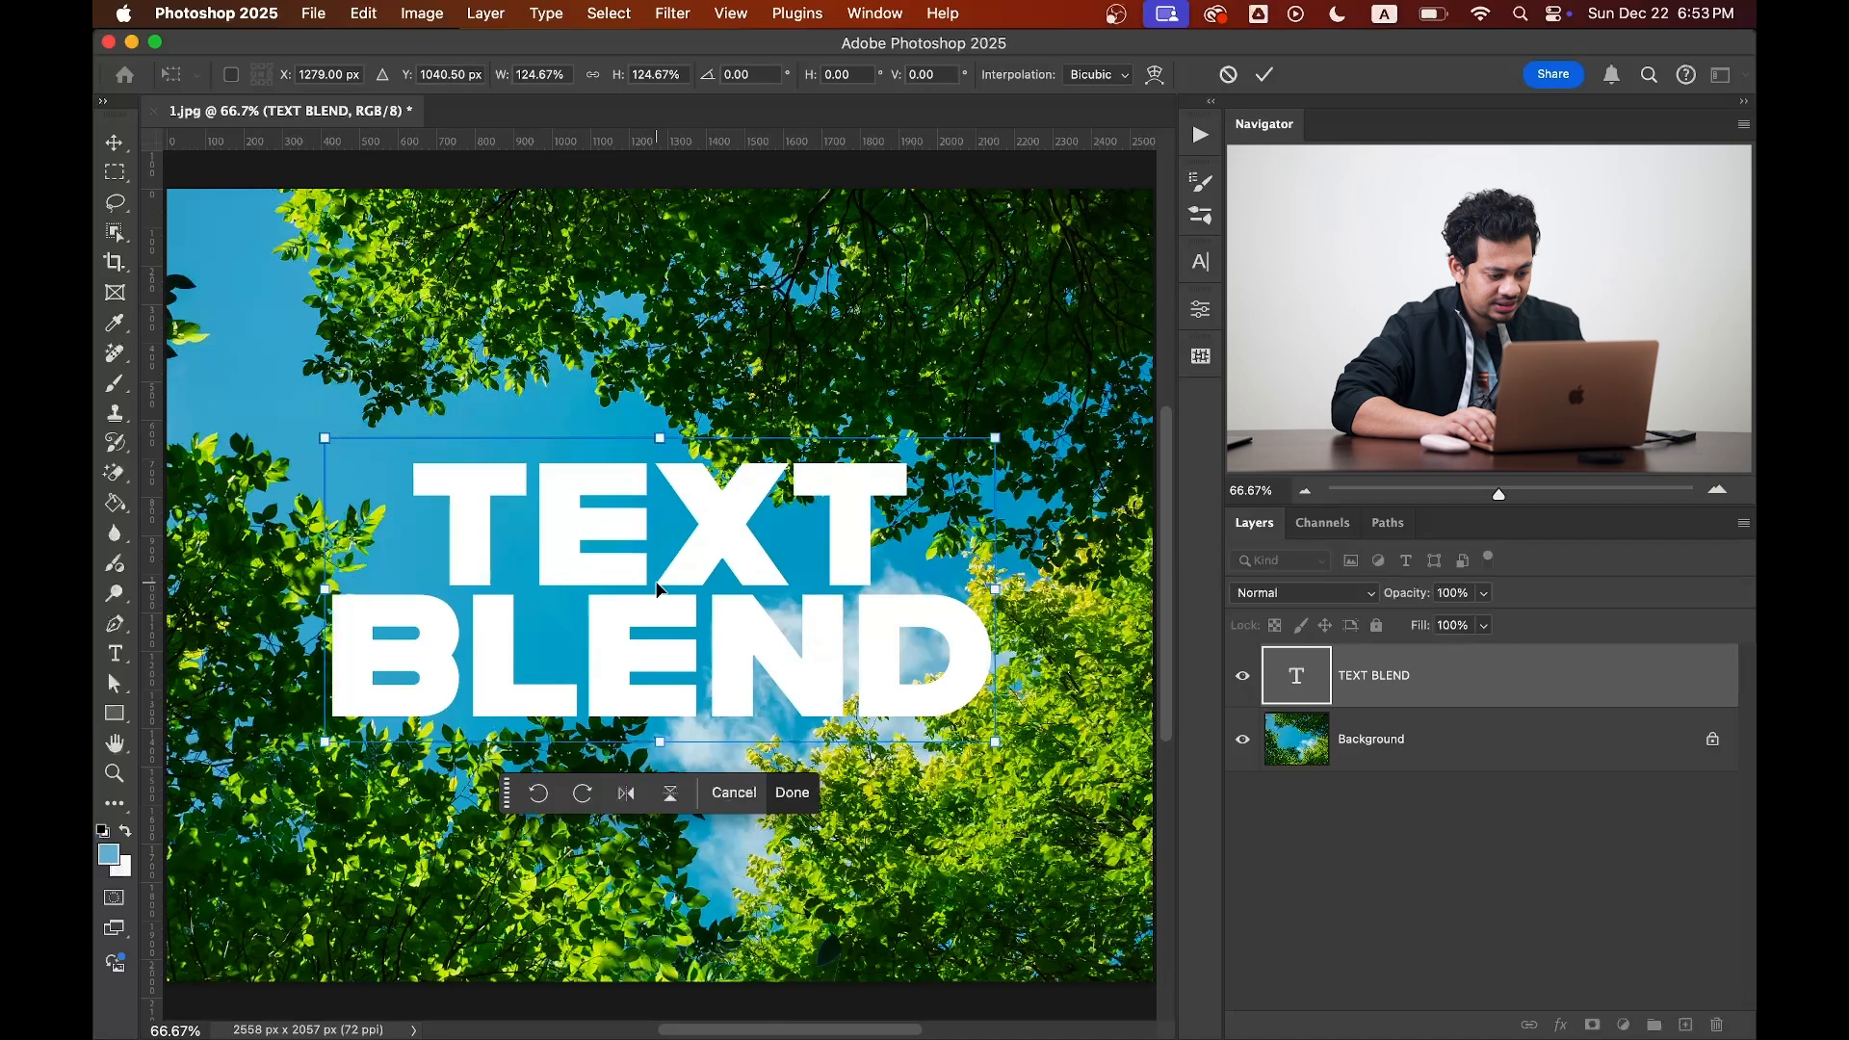
Blend the lettering on the Blue channel with Underlying Layer sliders at 143/186 so leaves cover it.
left_click(792, 791)
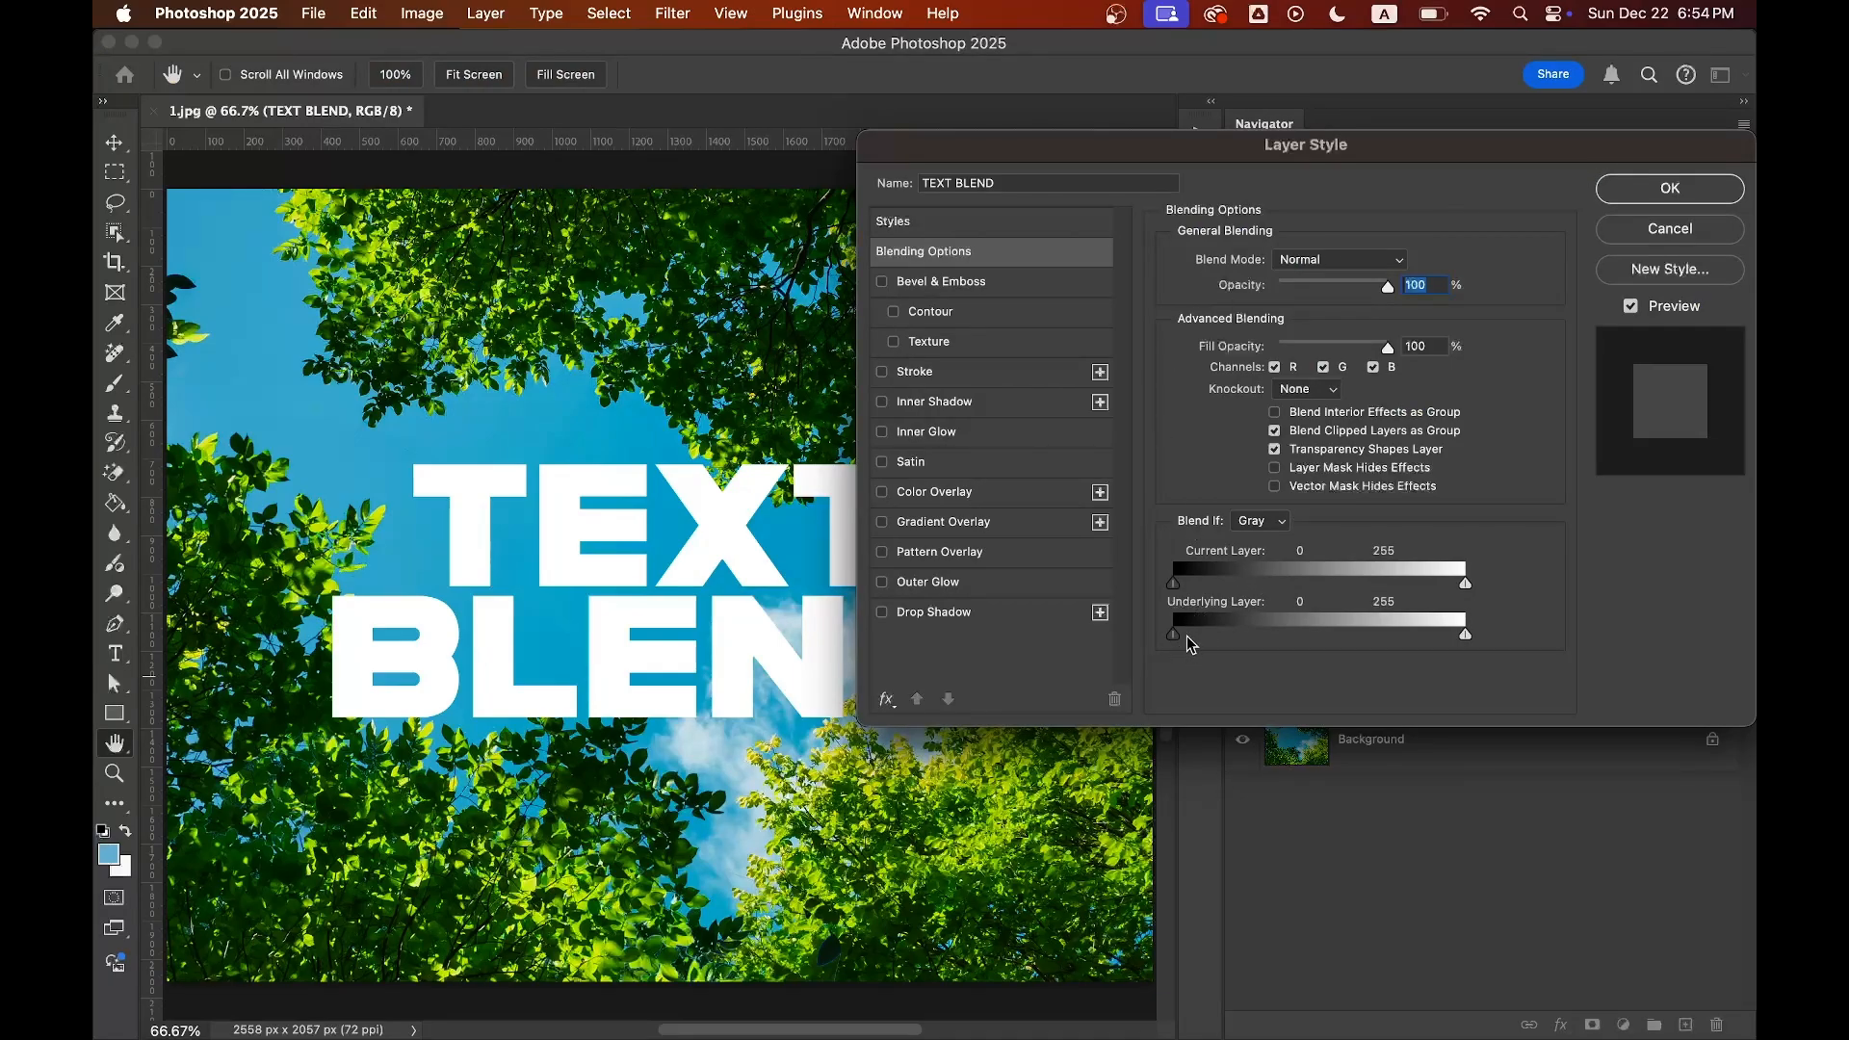
mouse_move(1267, 532)
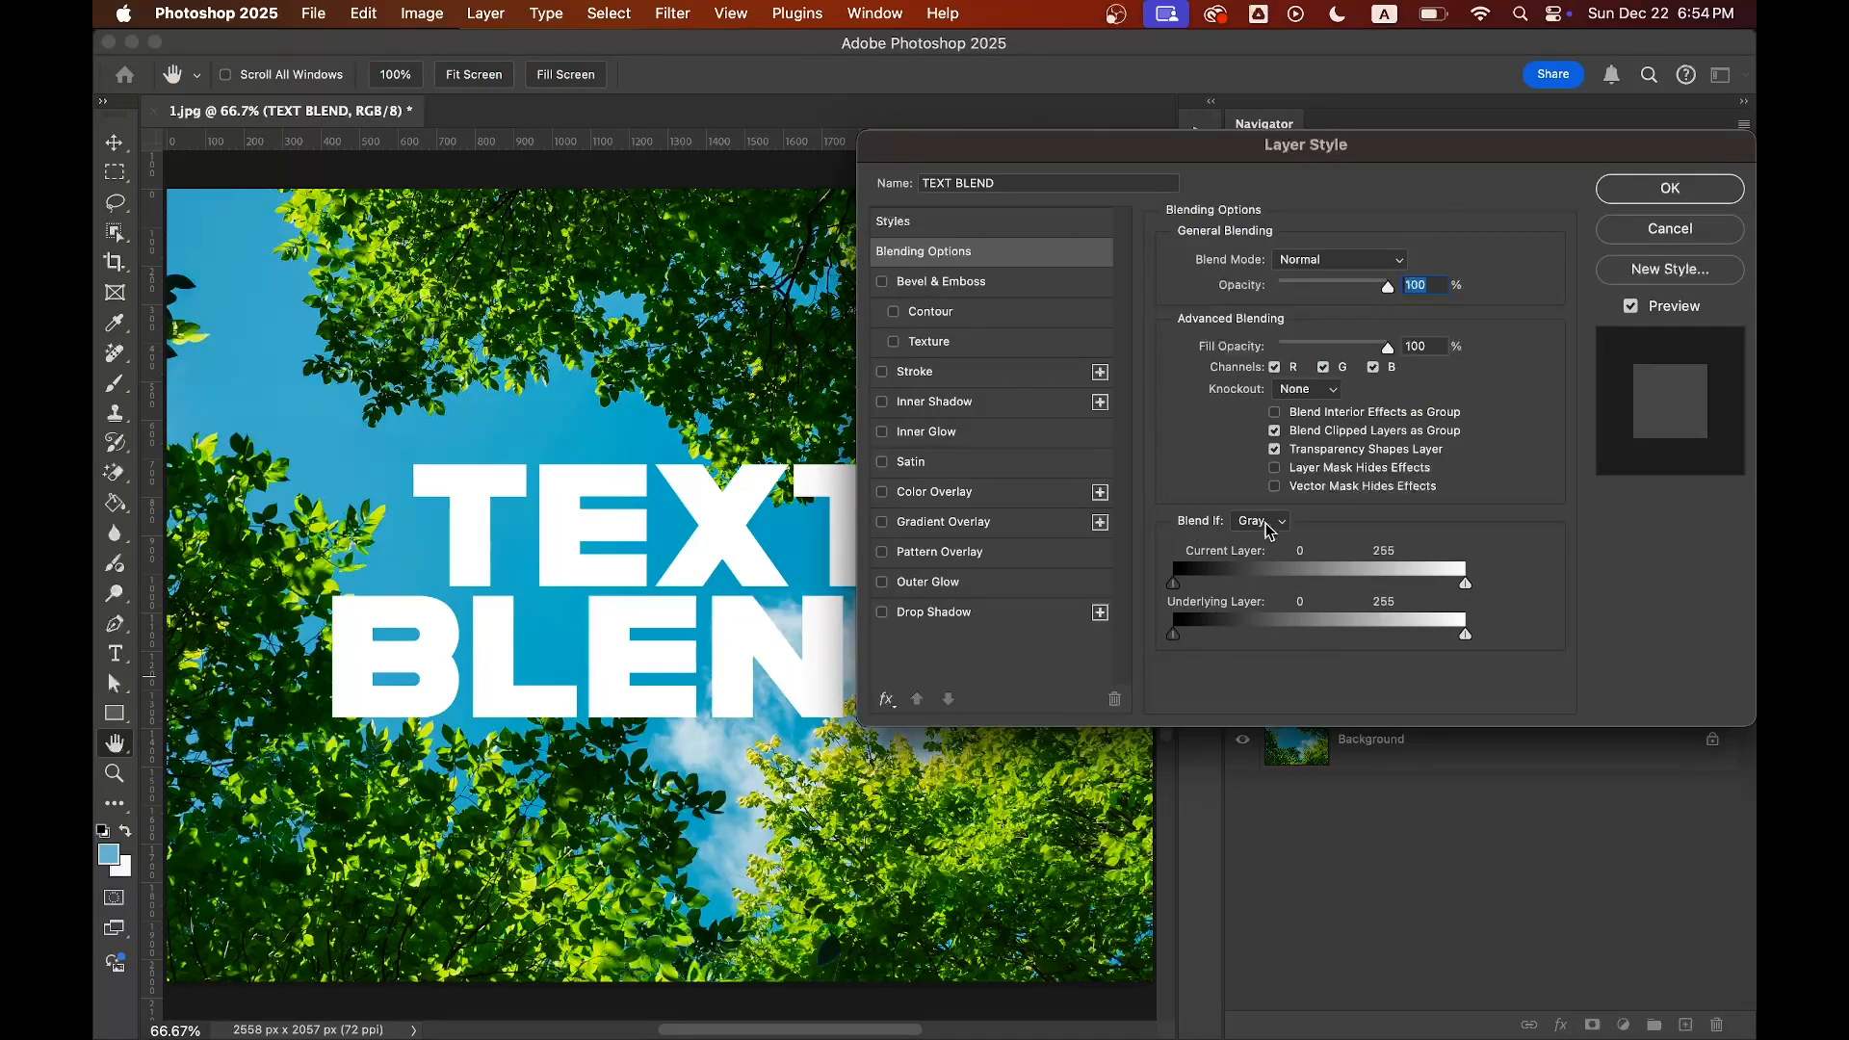
left_click(1258, 522)
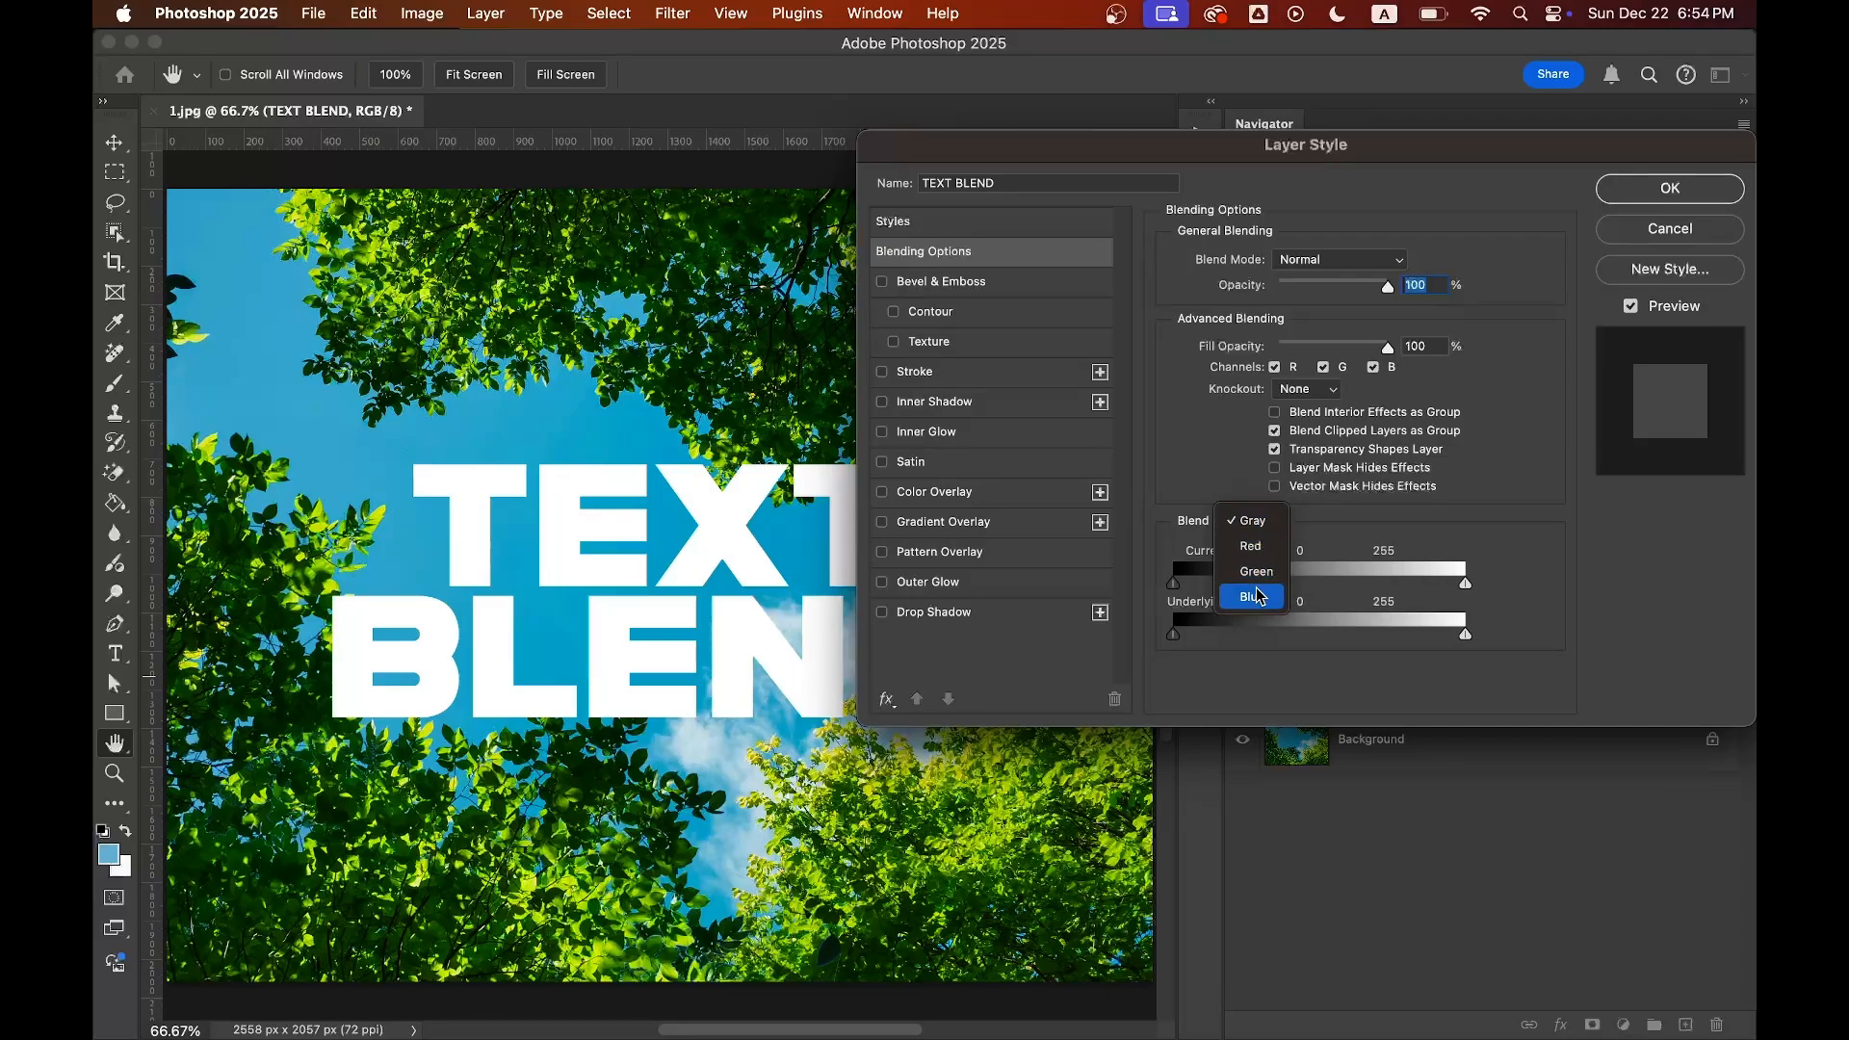
mouse_move(614, 455)
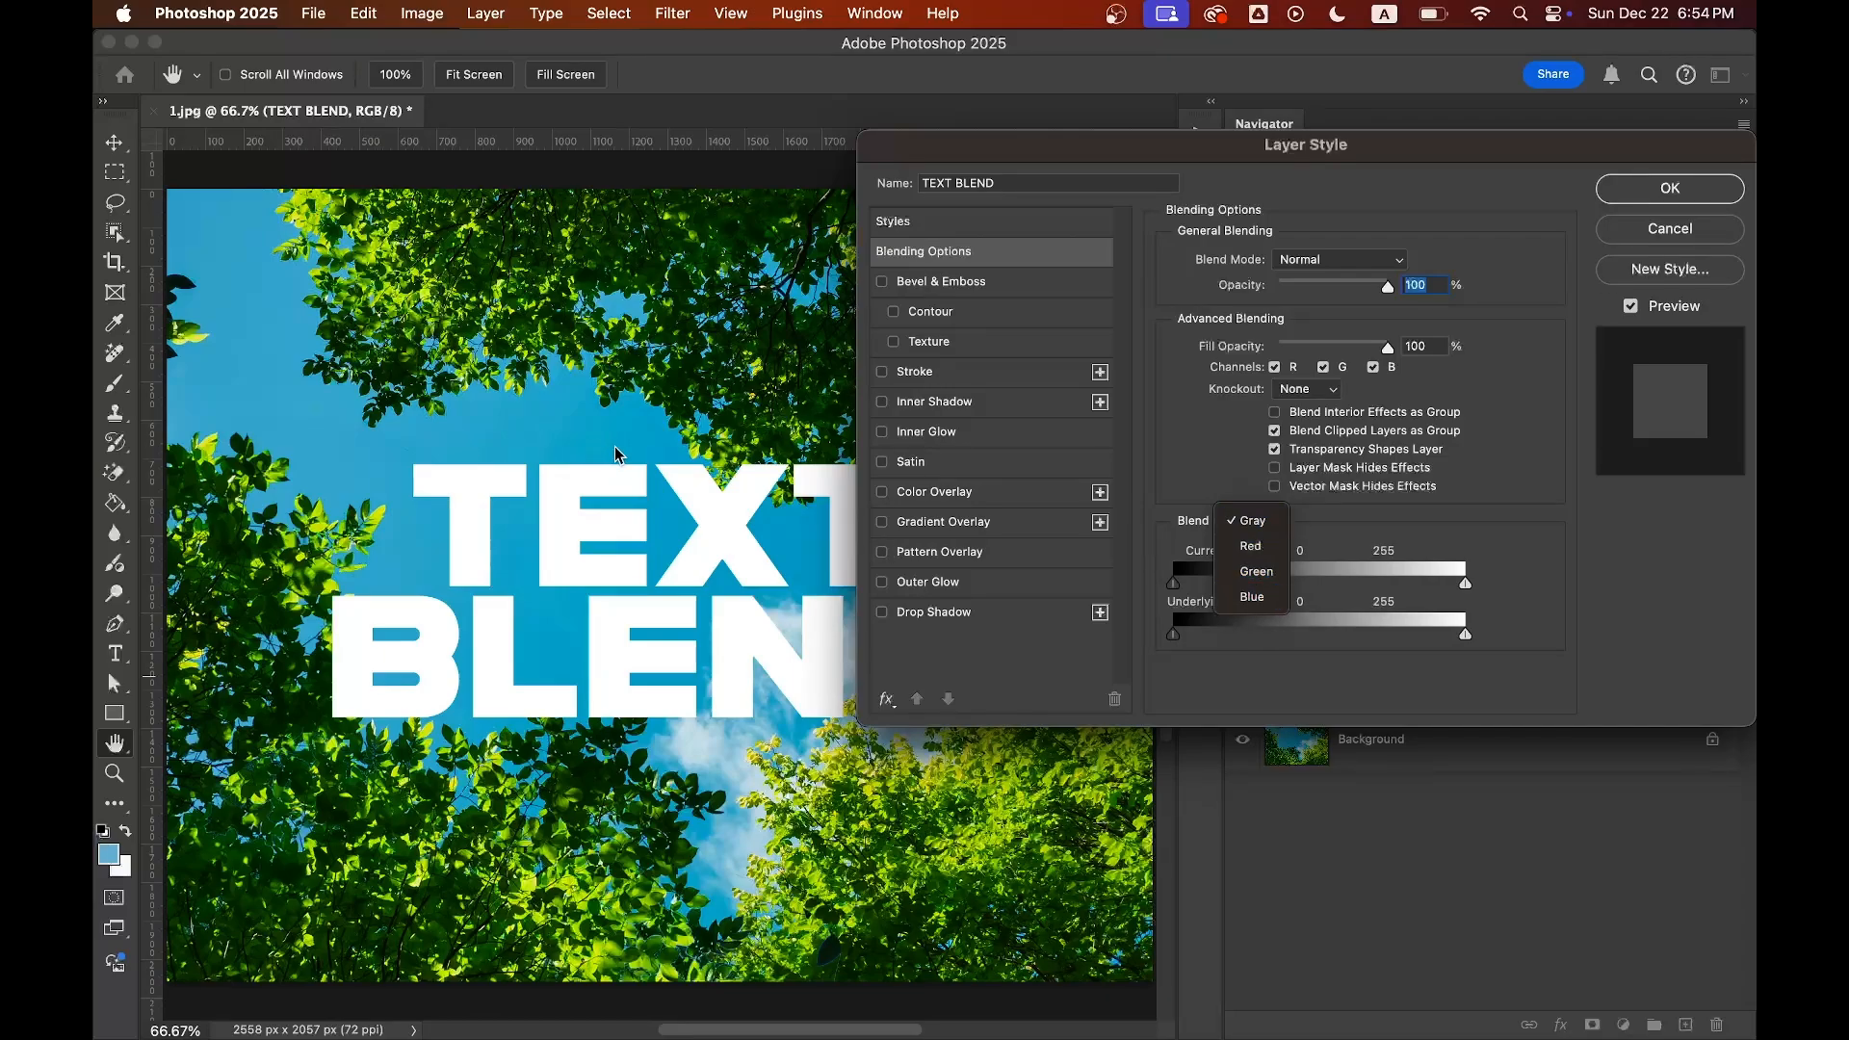
mouse_move(1252, 597)
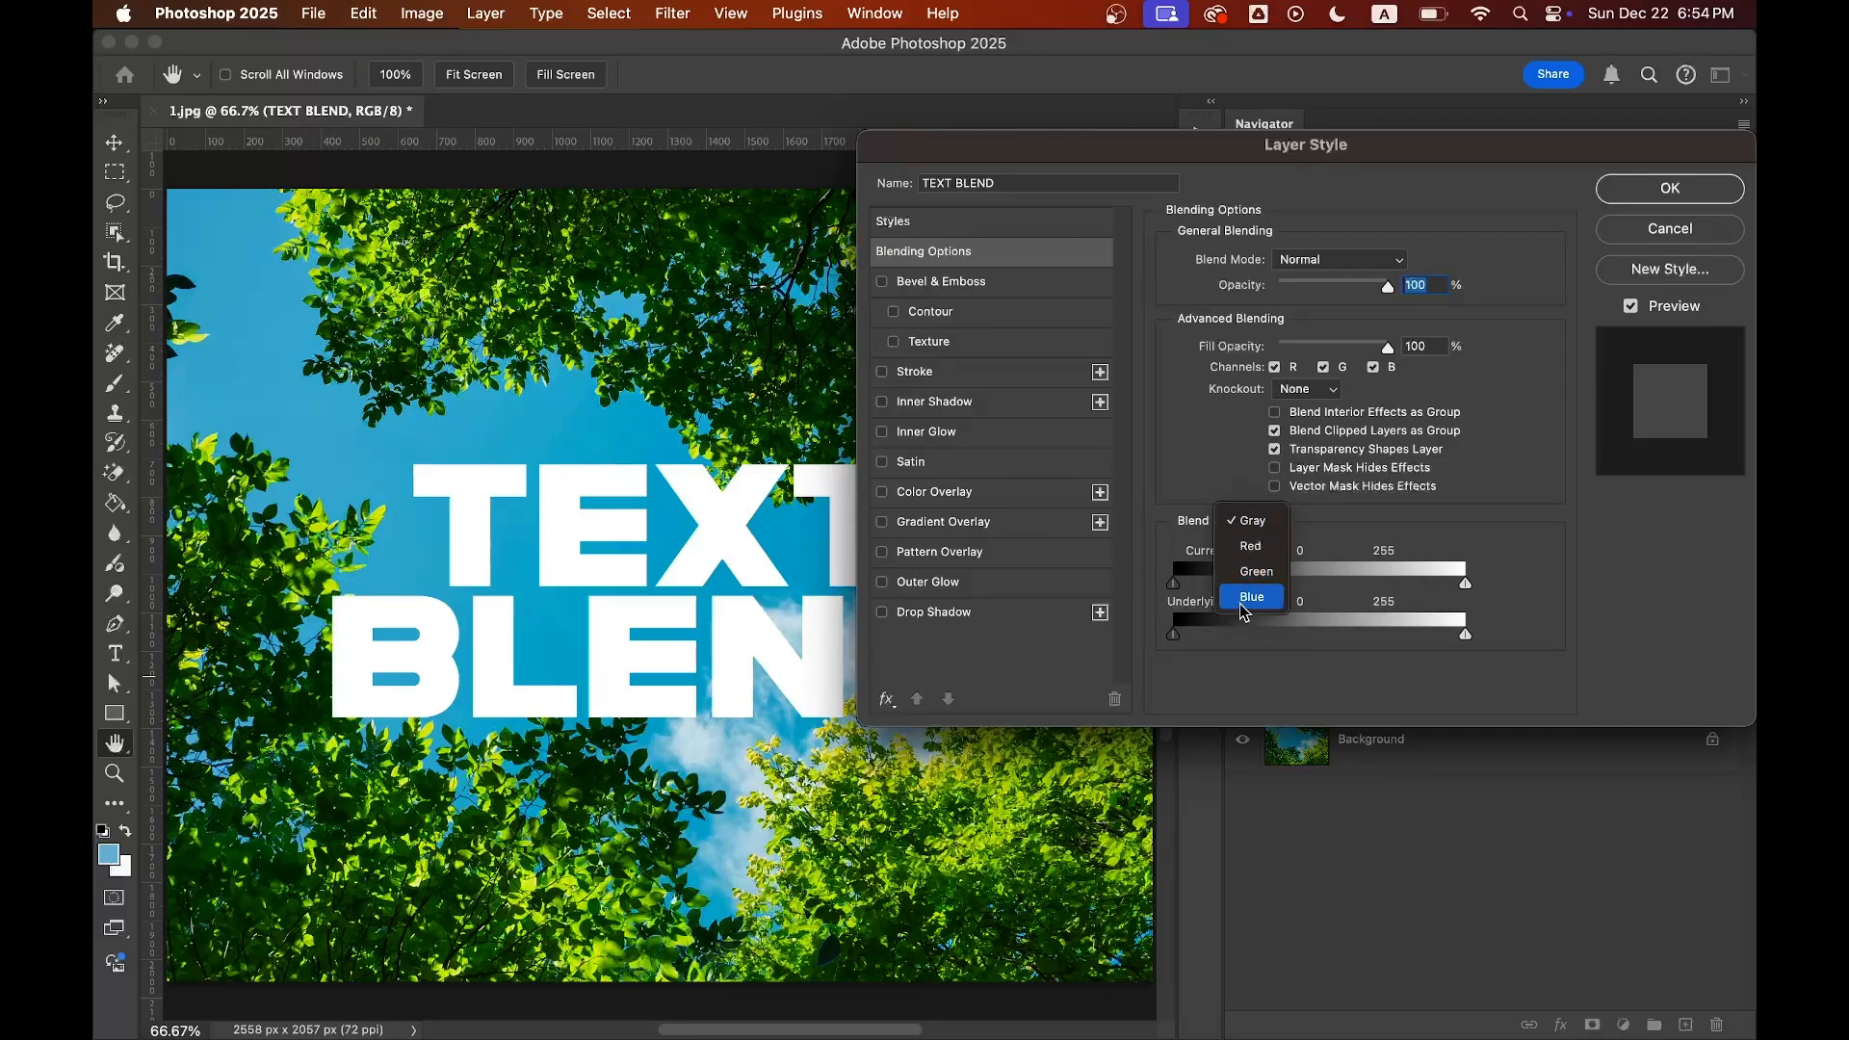
left_click(1252, 597)
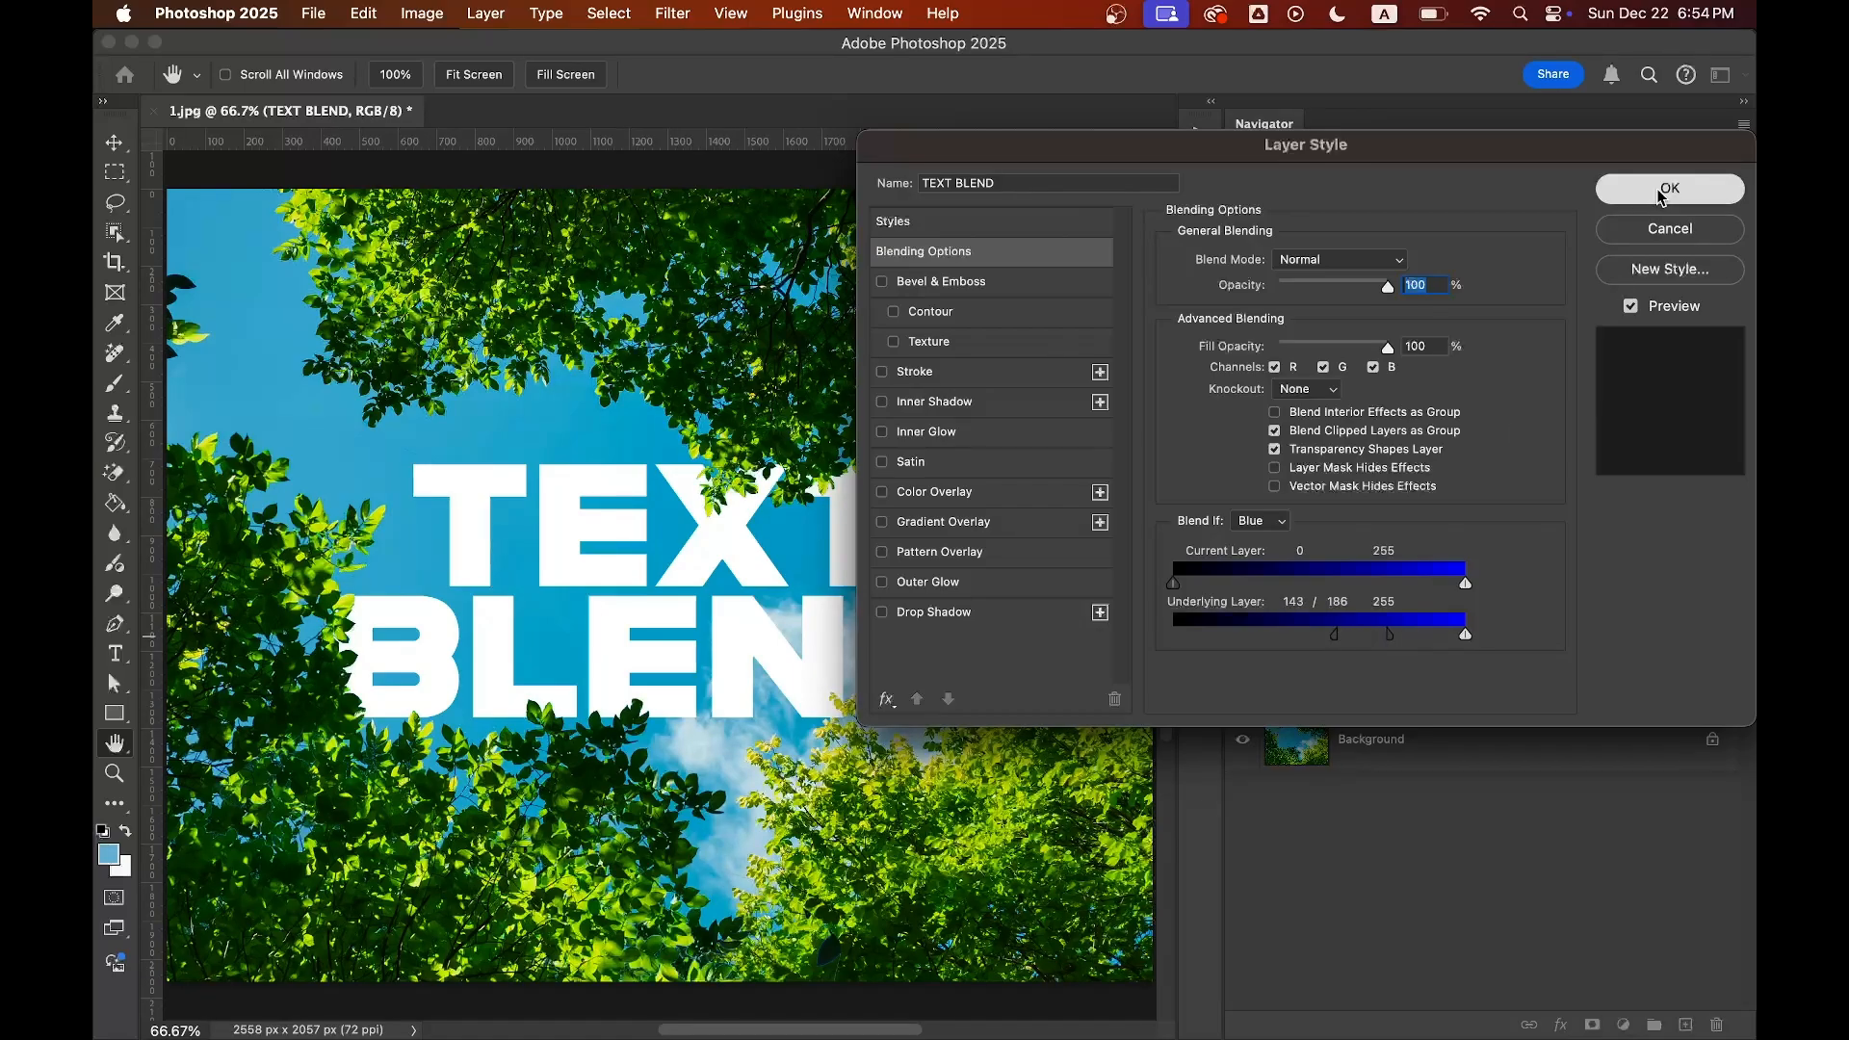
left_click(1669, 189)
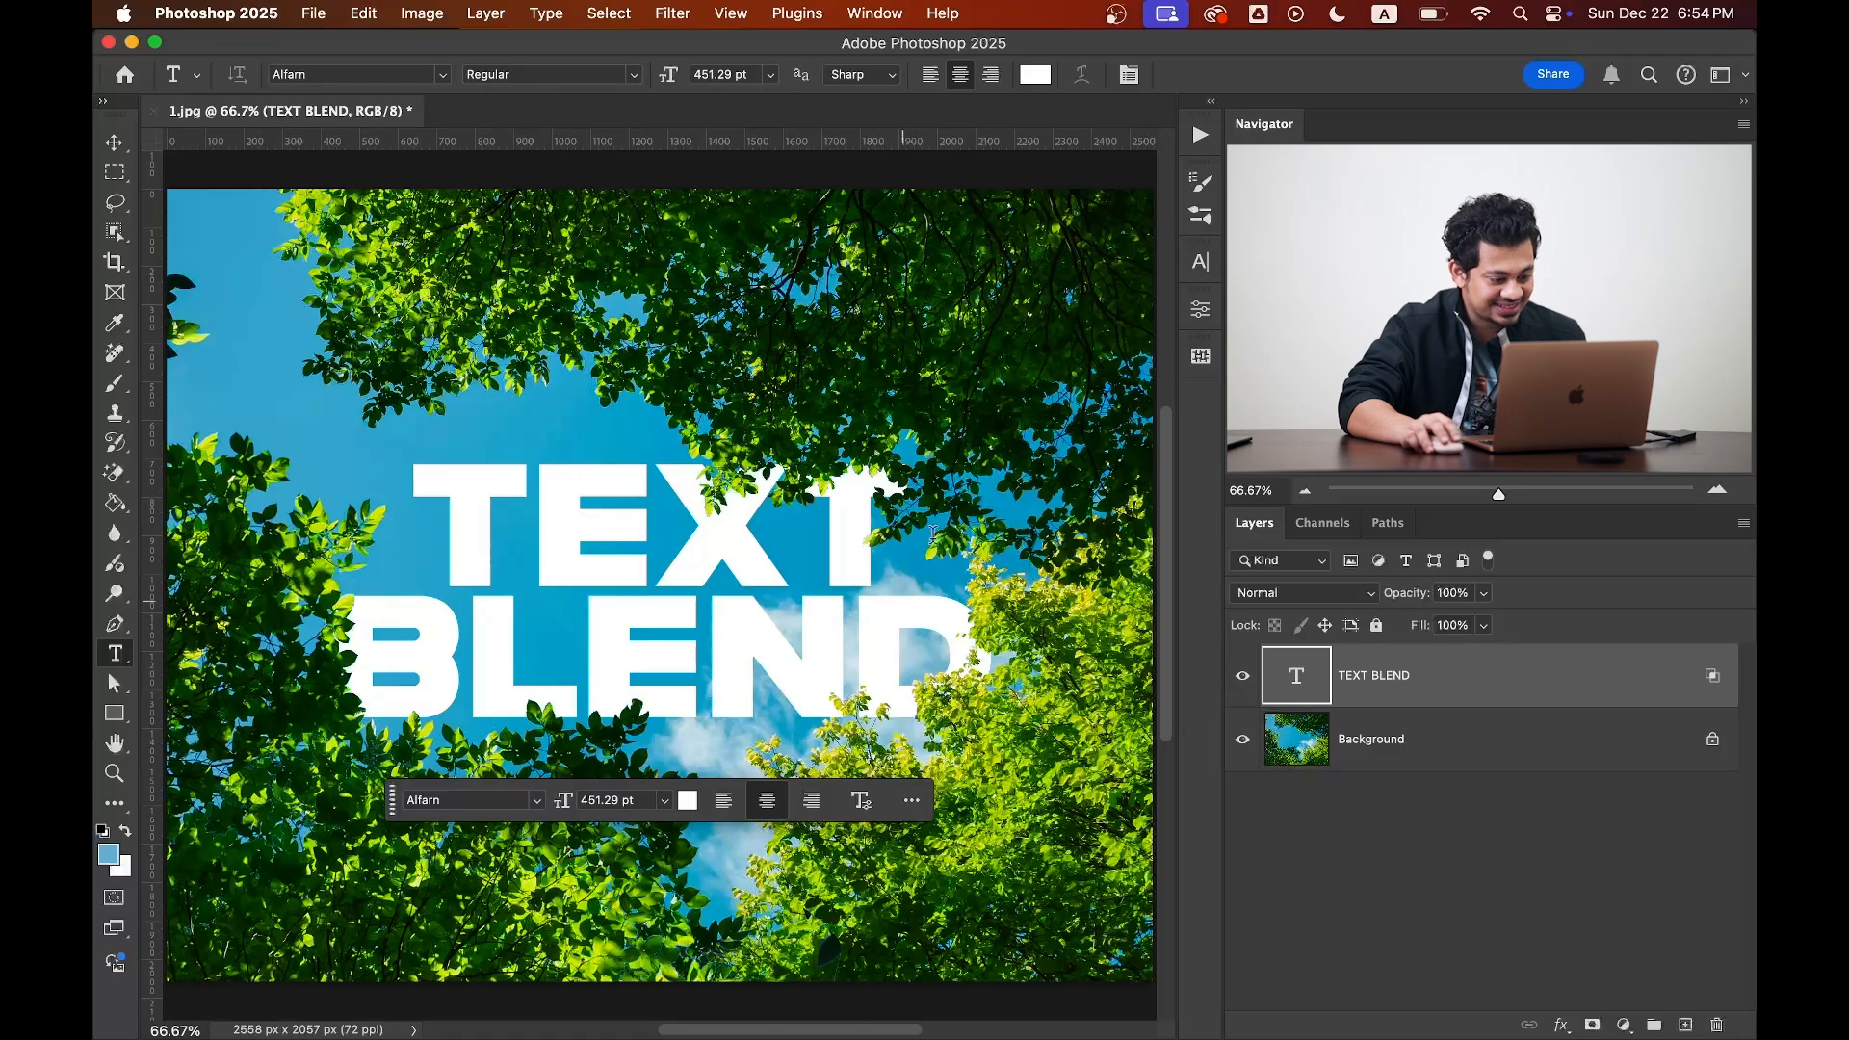